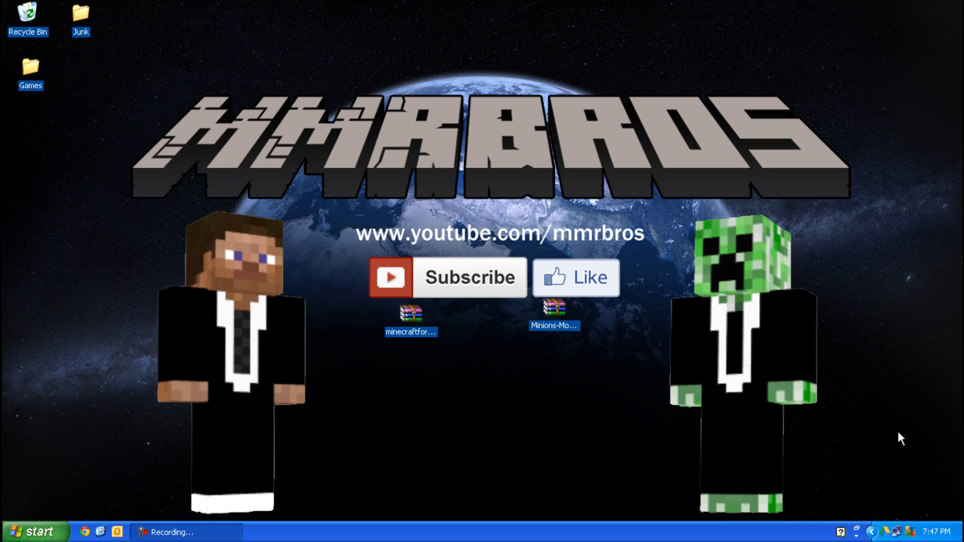
pyautogui.moveTo(441, 358)
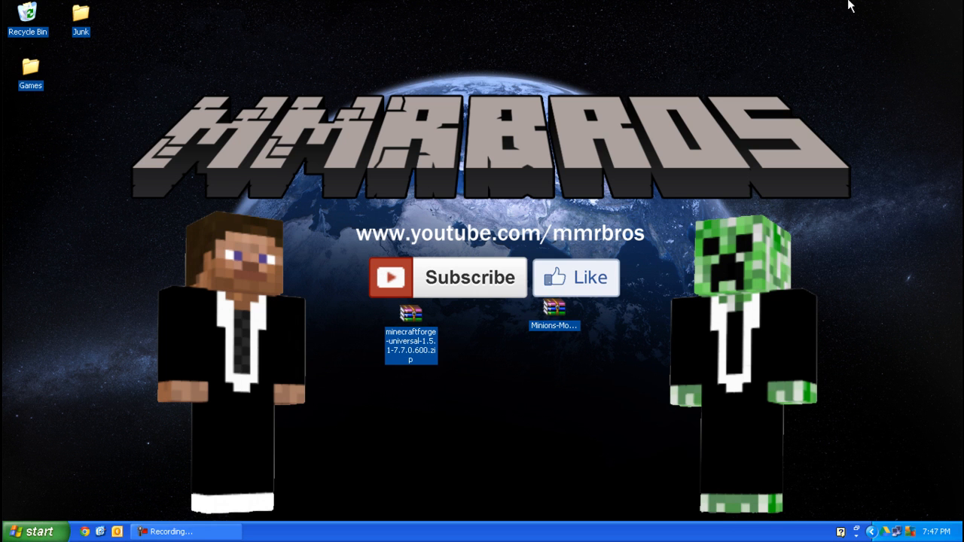
# Run %appdata% and browse into .minecraft's bin folder holding minecraft.jar
pyautogui.click(36, 531)
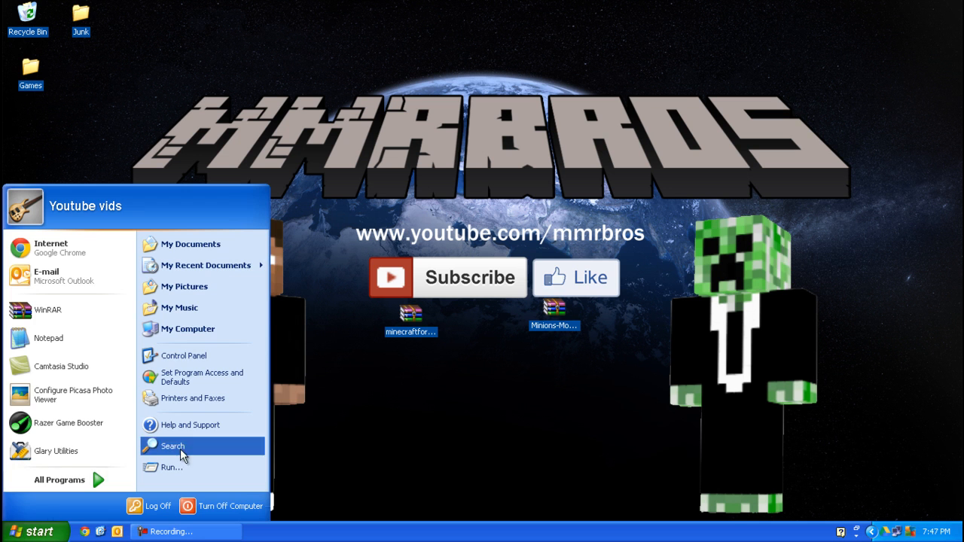
pyautogui.click(172, 468)
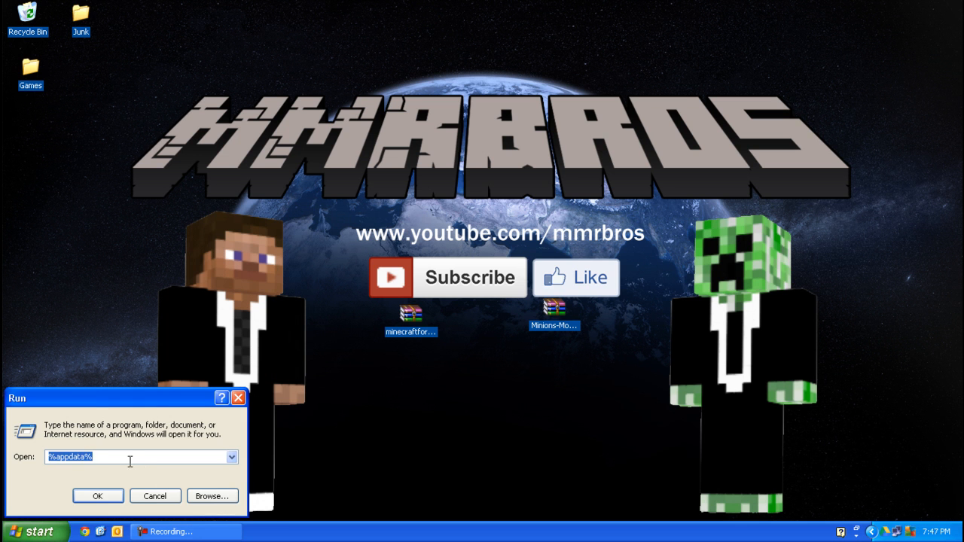
pyautogui.click(96, 496)
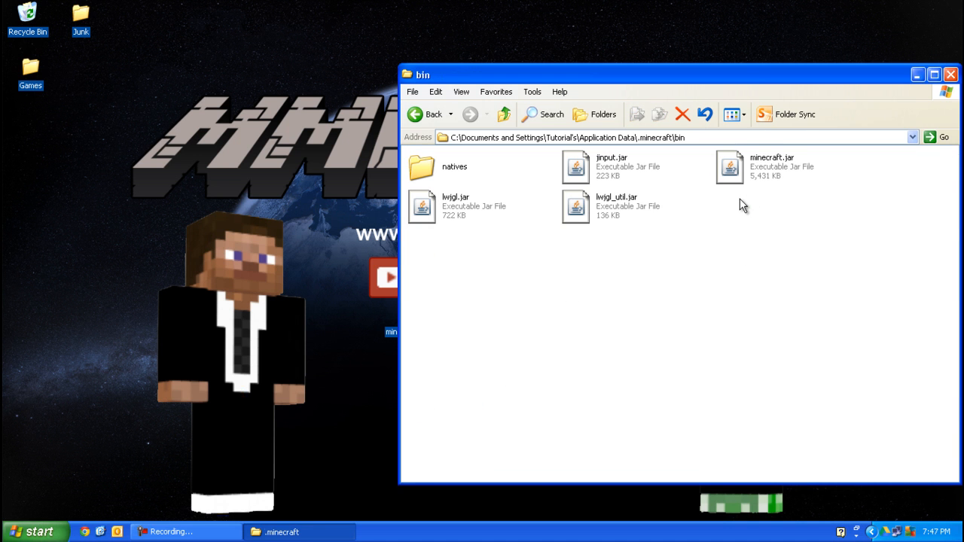
# Open minecraft.jar with WinRAR and the minecraftforge-universal zip alongside it
pyautogui.rightClick(726, 166)
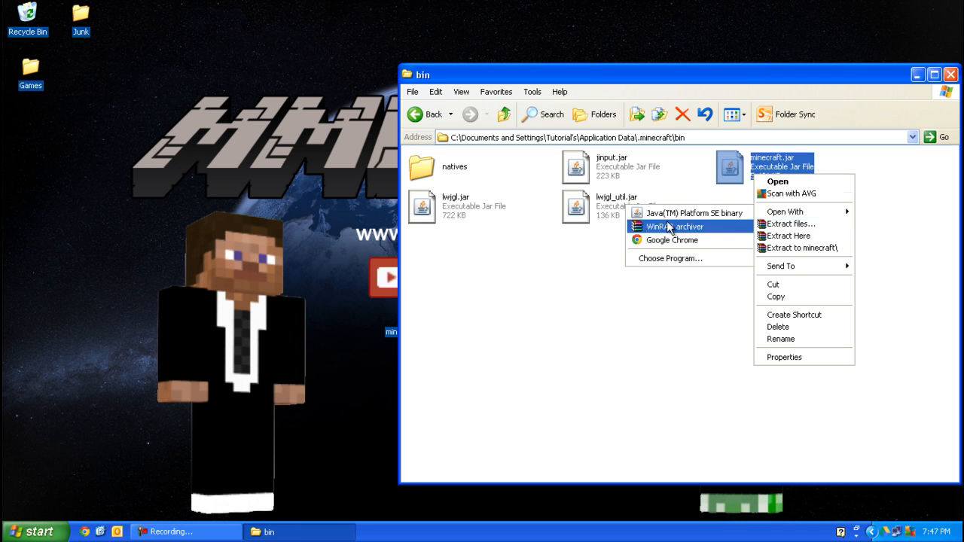
pyautogui.click(678, 226)
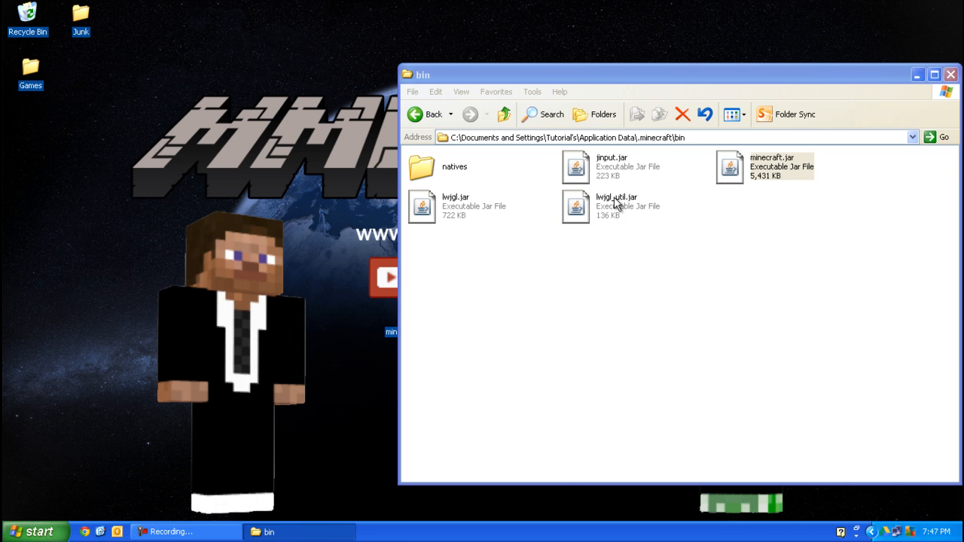
pyautogui.doubleClick(725, 166)
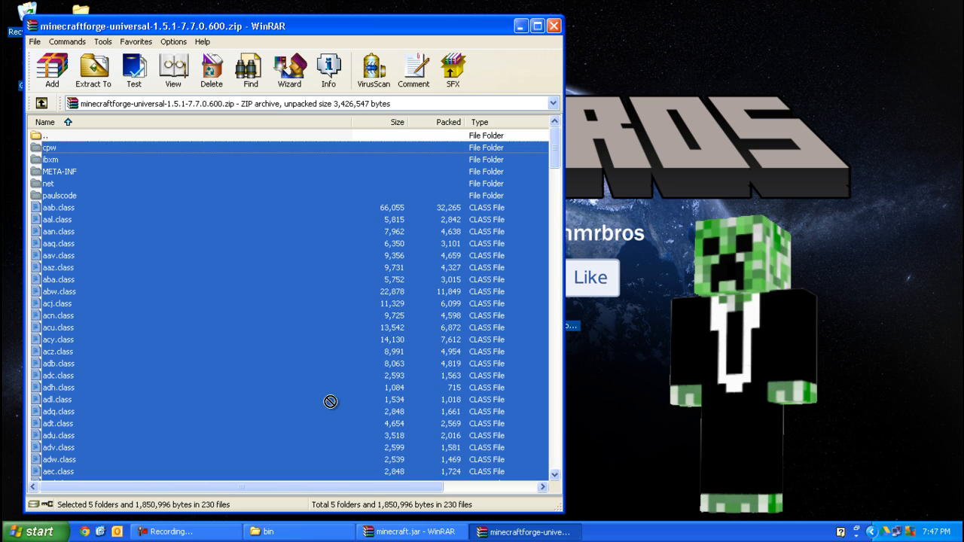
# Add the selected Forge files into minecraft.jar, confirming the archive parameters
pyautogui.click(410, 532)
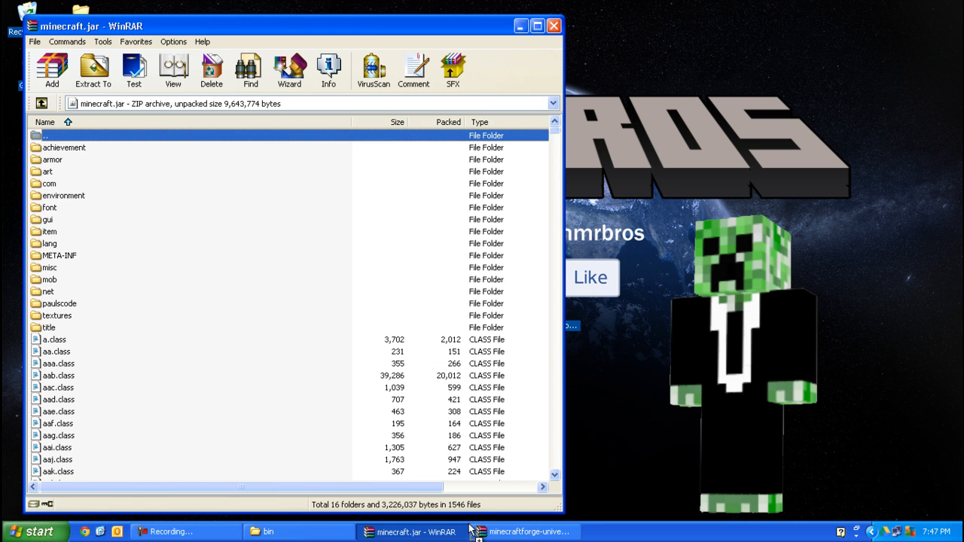
pyautogui.click(51, 66)
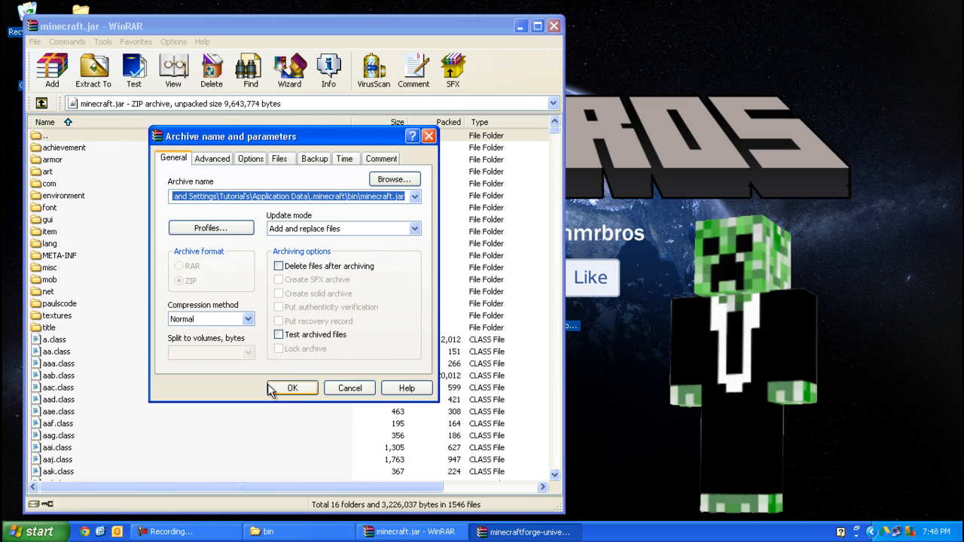
pyautogui.click(292, 389)
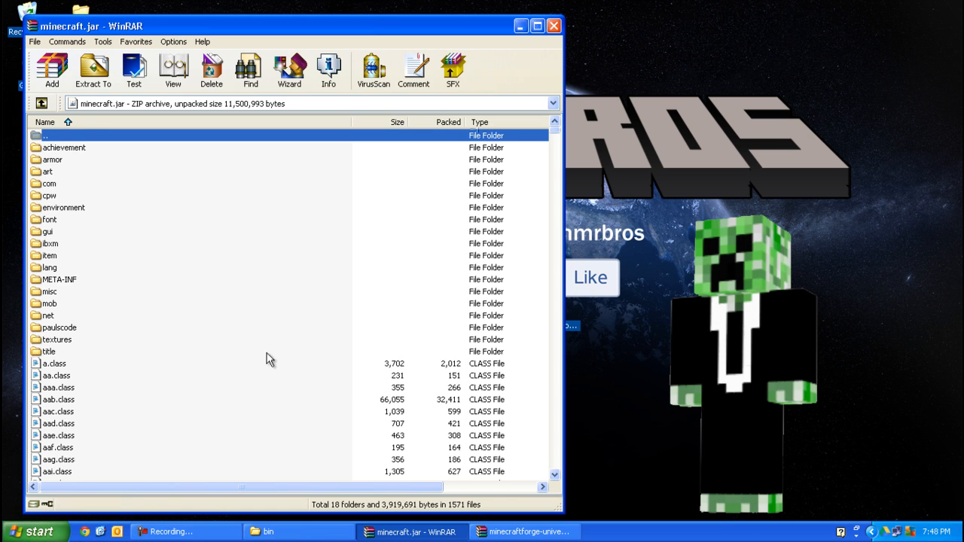
# Delete META-INF from minecraft.jar and close the Forge archive window
pyautogui.click(48, 256)
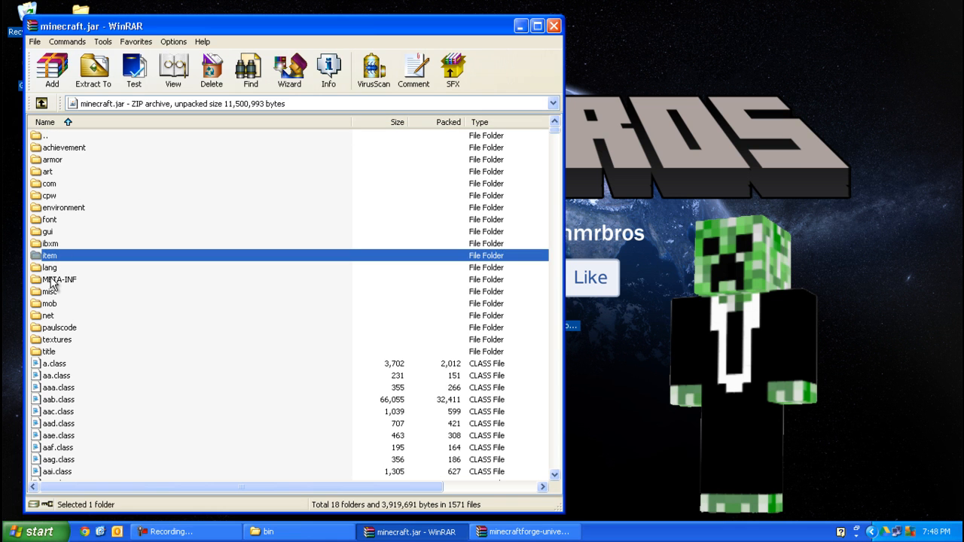
pyautogui.click(211, 66)
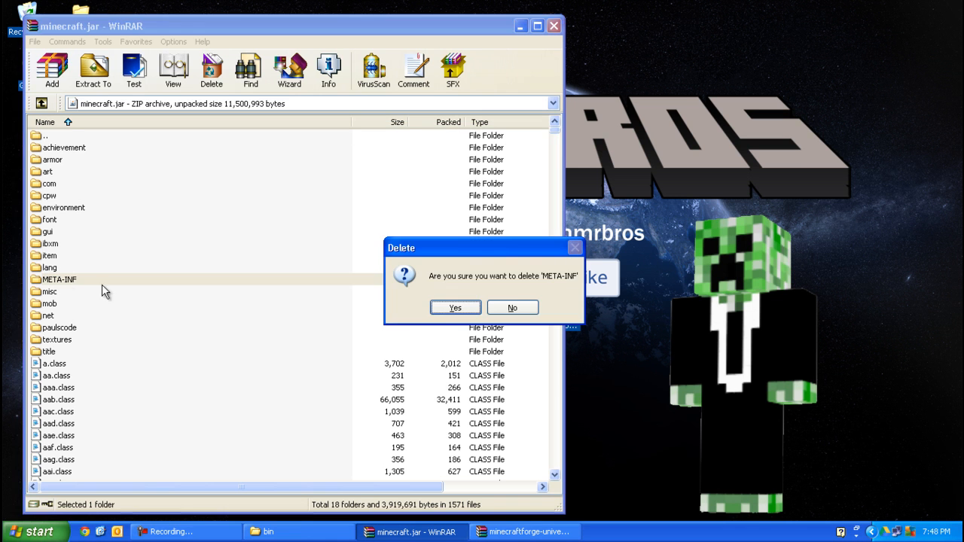
pyautogui.click(455, 307)
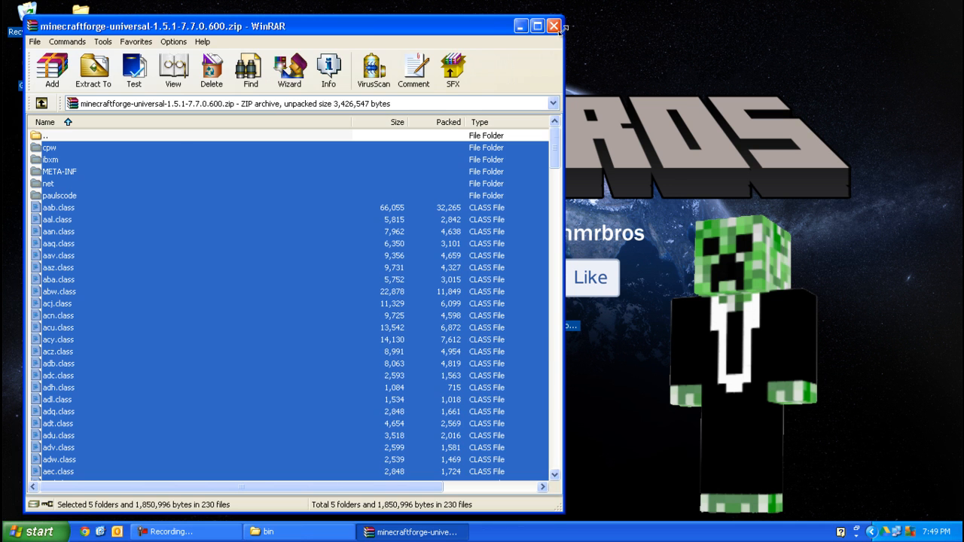
pyautogui.click(551, 24)
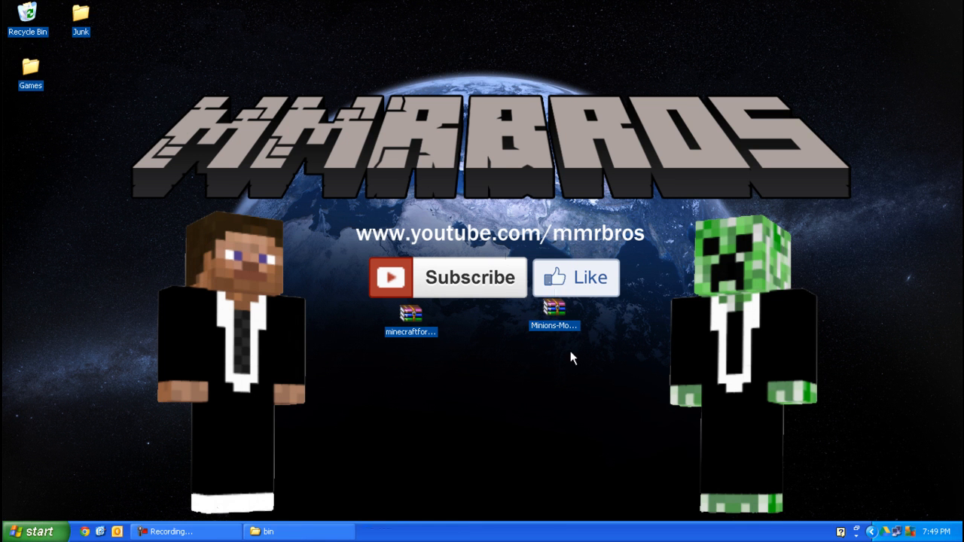
# Open the Minions-Mod zip's setup folder and bring Explorer back up to .minecraft
pyautogui.doubleClick(551, 315)
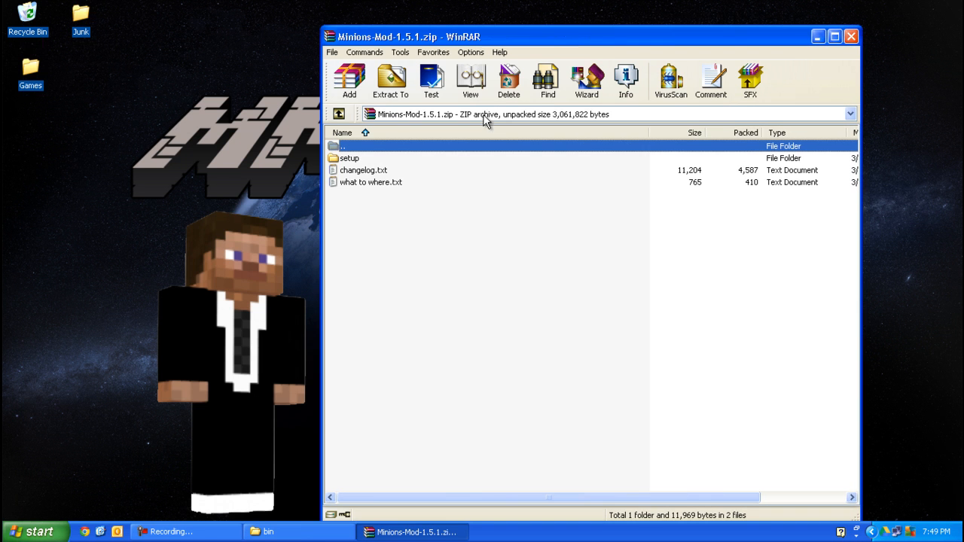
pyautogui.doubleClick(349, 158)
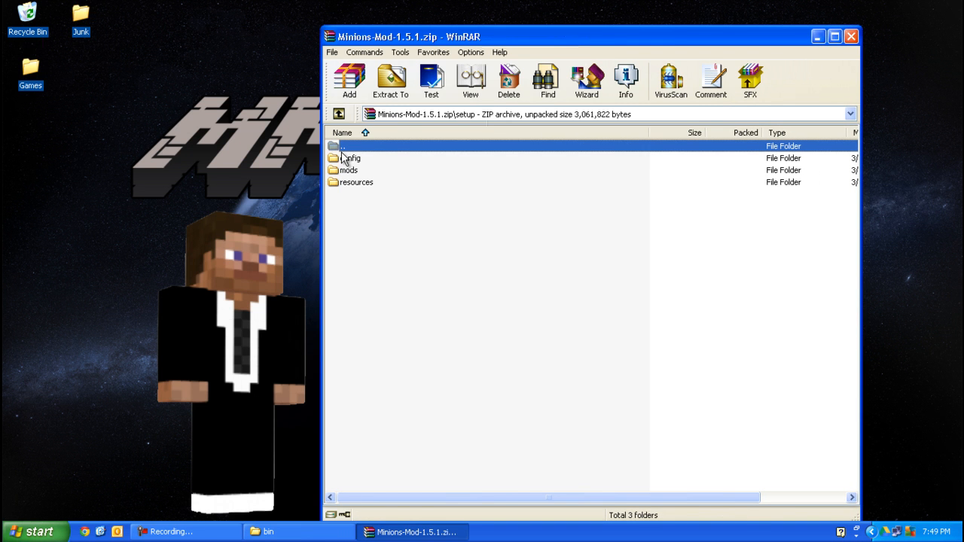
pyautogui.moveTo(360, 163)
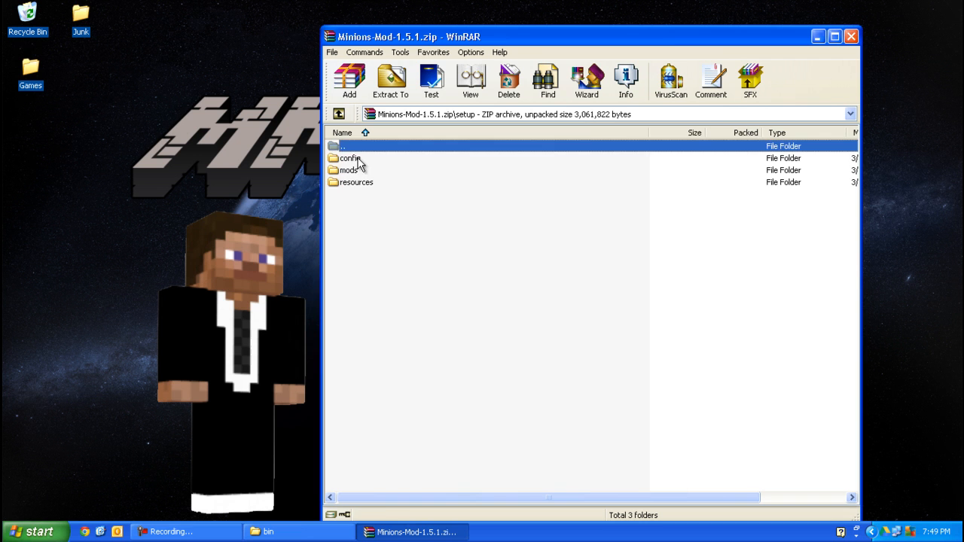
pyautogui.click(356, 182)
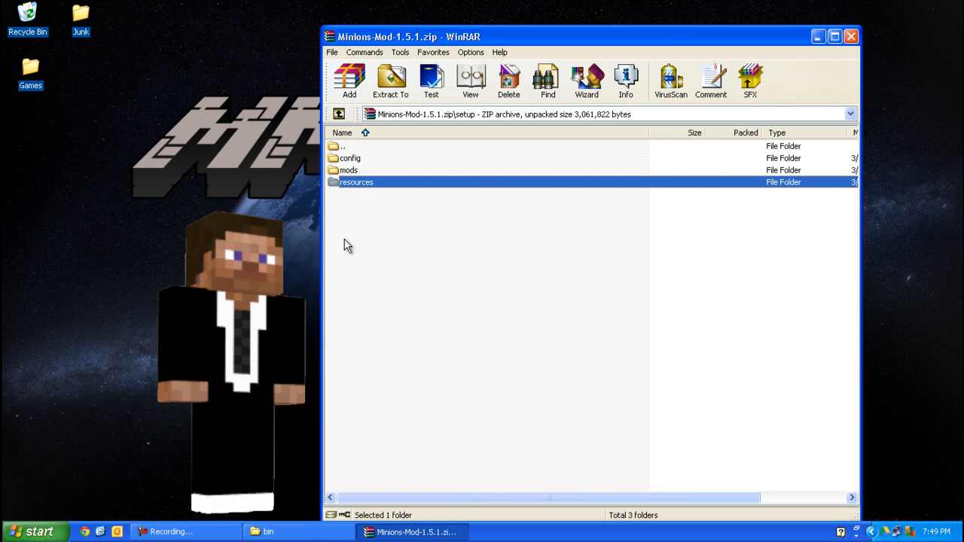
pyautogui.click(270, 531)
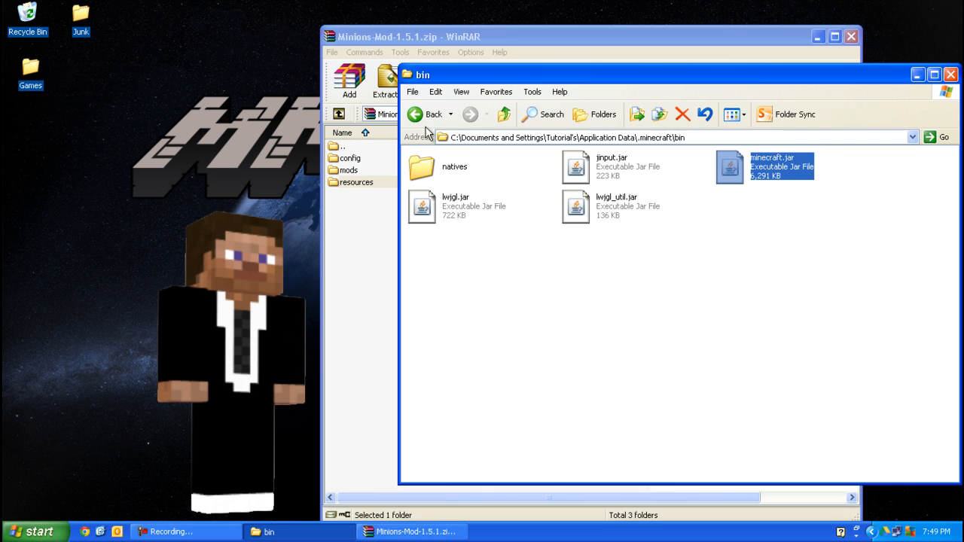
pyautogui.click(426, 115)
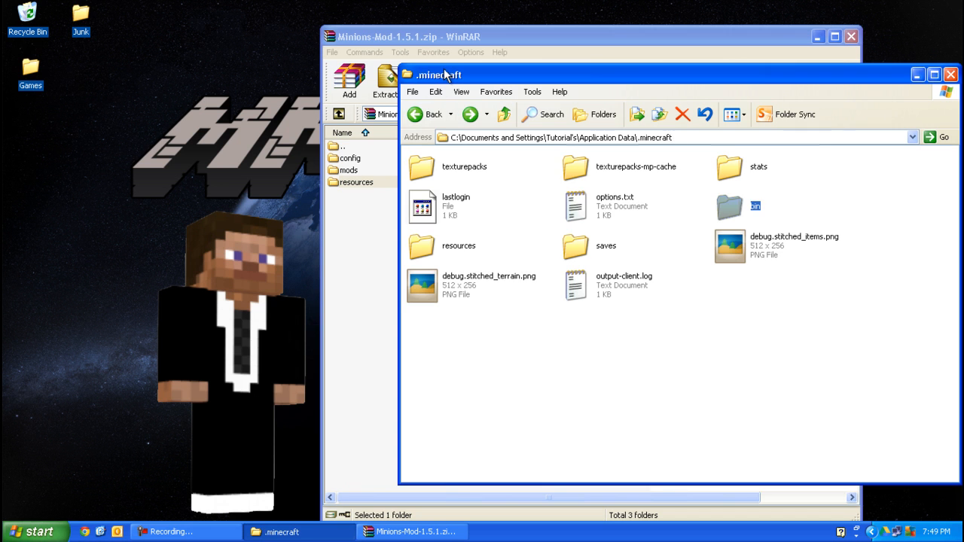
# Create a new mods folder in .minecraft for the two Minions mod zips
pyautogui.rightClick(507, 358)
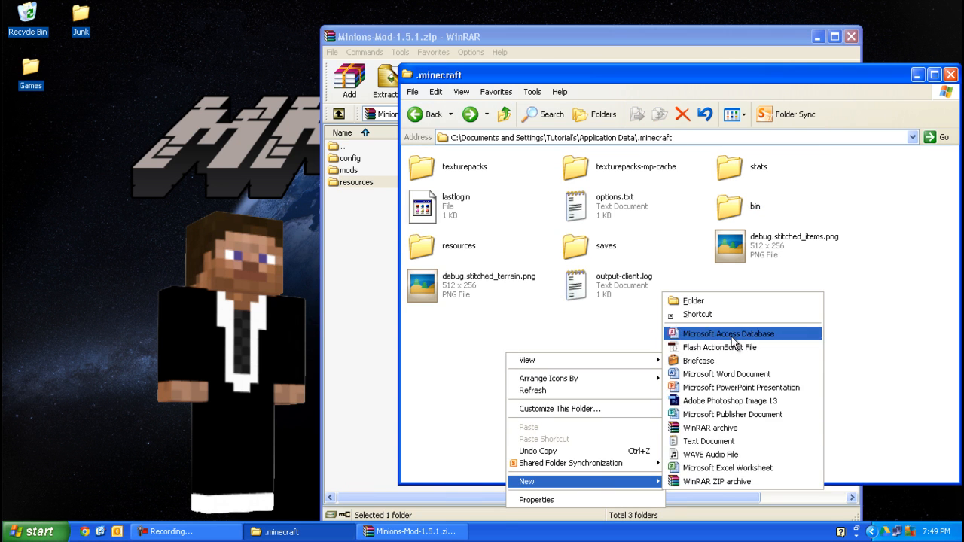
pyautogui.click(692, 301)
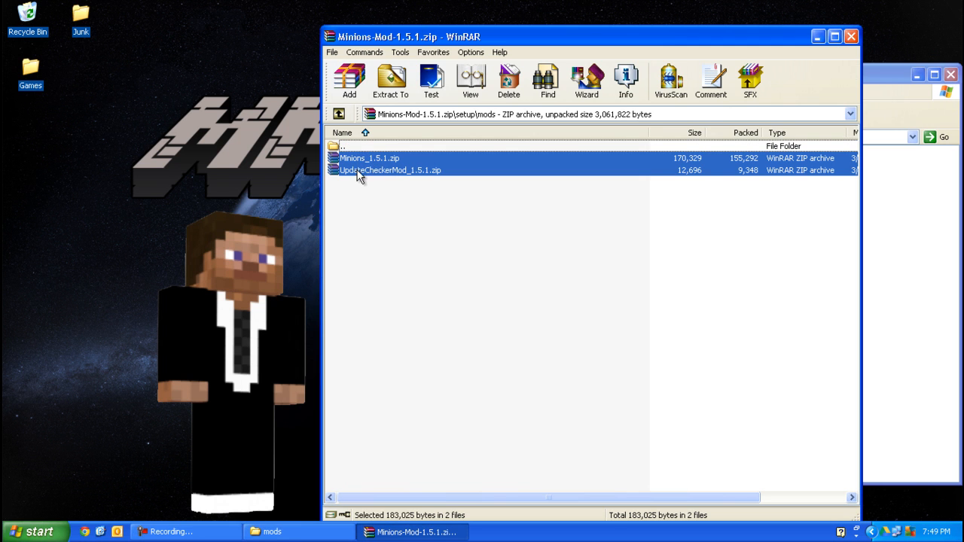
pyautogui.moveTo(408, 184)
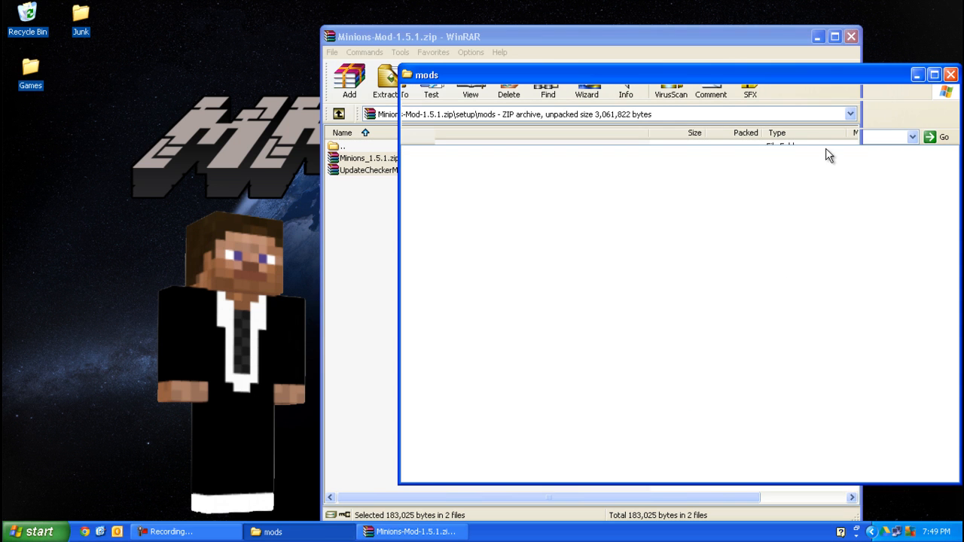
pyautogui.moveTo(343, 150)
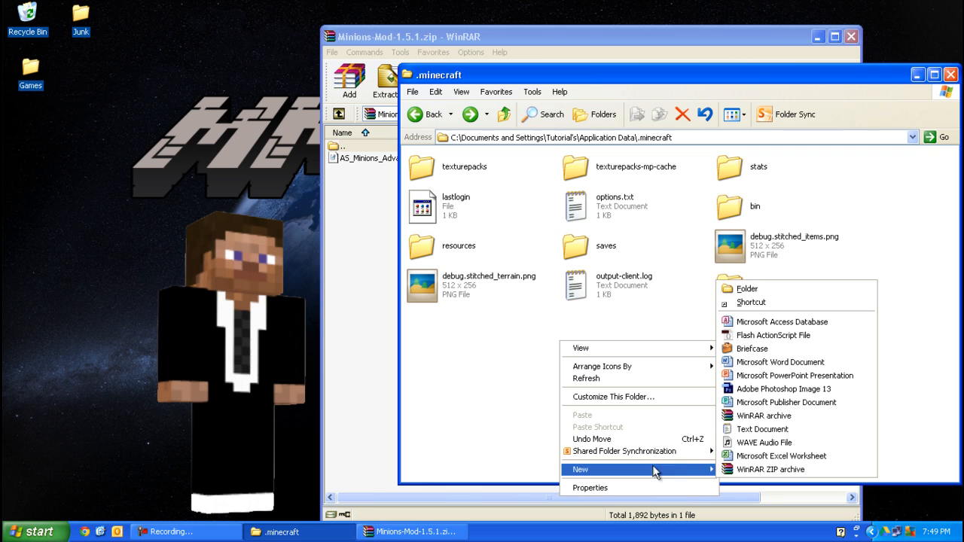
# Create a config folder in .minecraft and open the archive's setup\config folder
pyautogui.click(745, 290)
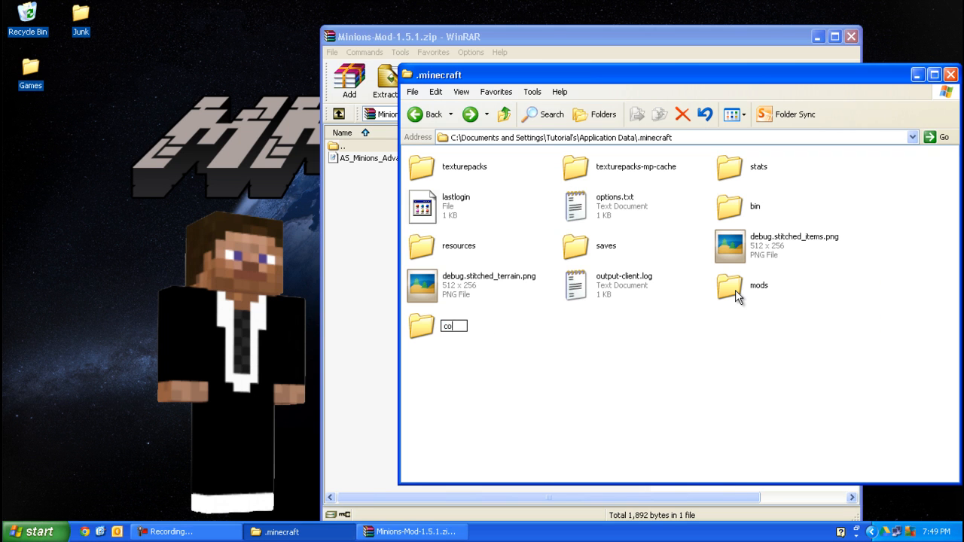
pyautogui.write('config')
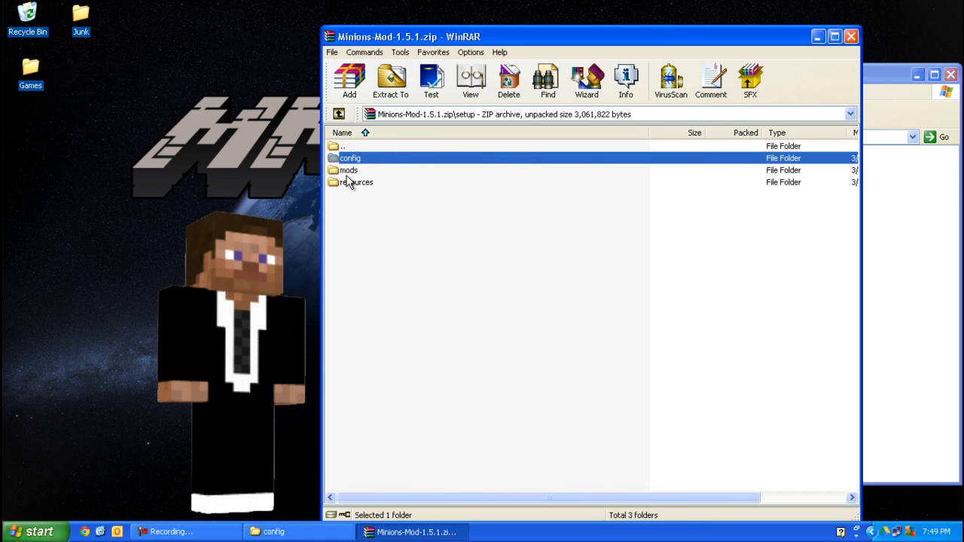
pyautogui.doubleClick(355, 182)
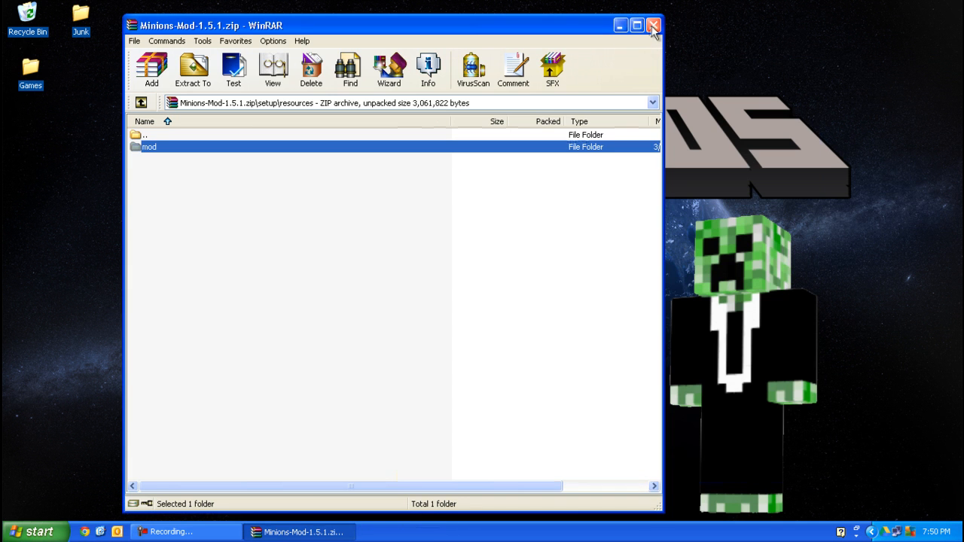
pyautogui.moveTo(651, 24)
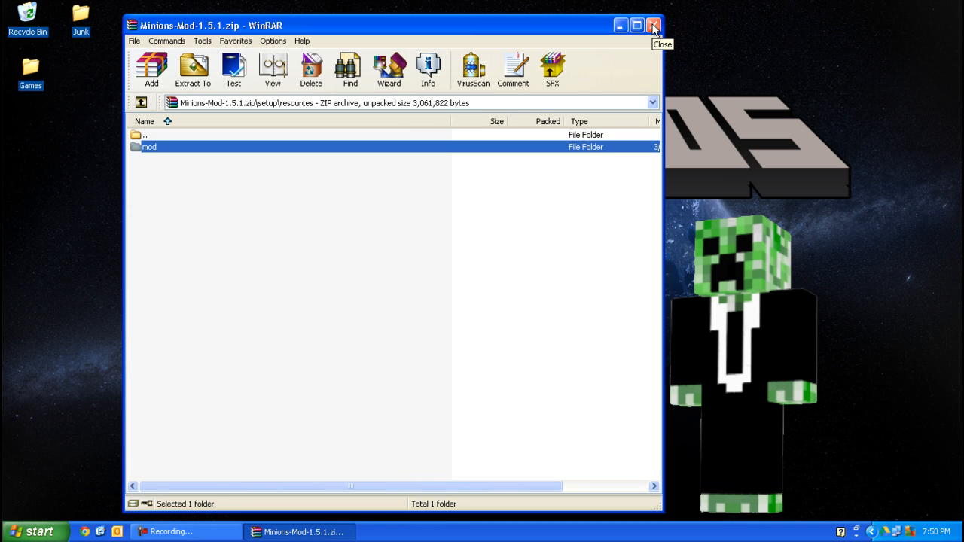
# Close the Minions mod archive window, returning to the desktop
pyautogui.click(651, 24)
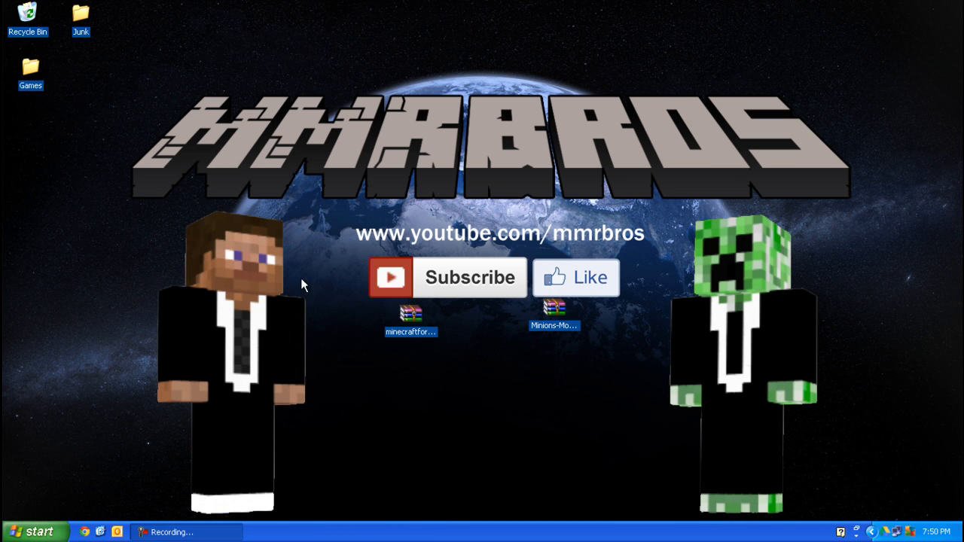